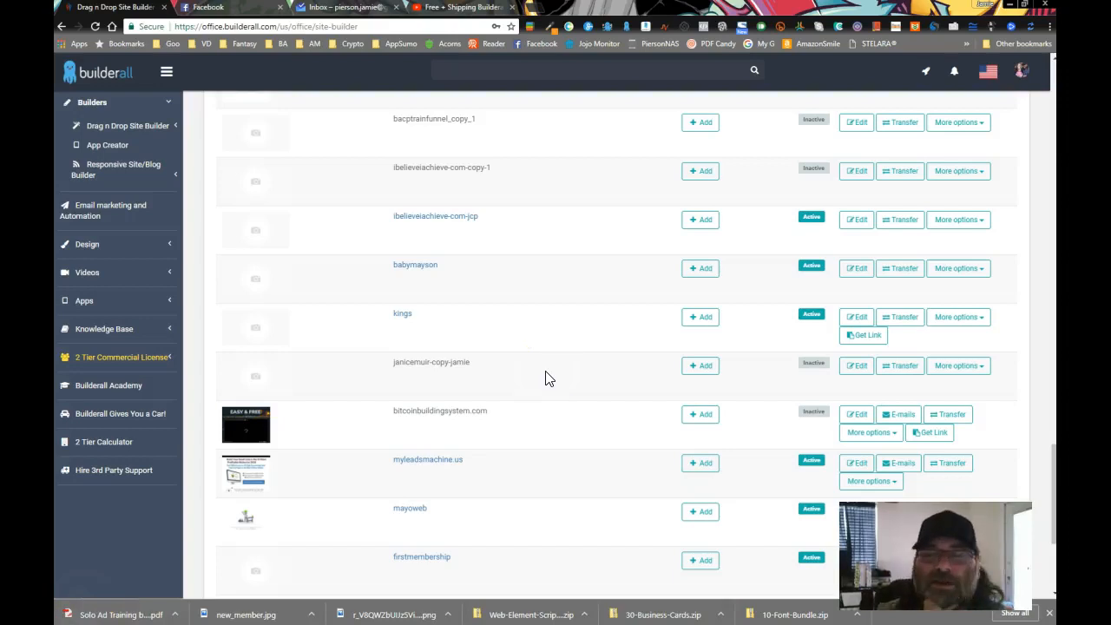
mouse_move(571, 396)
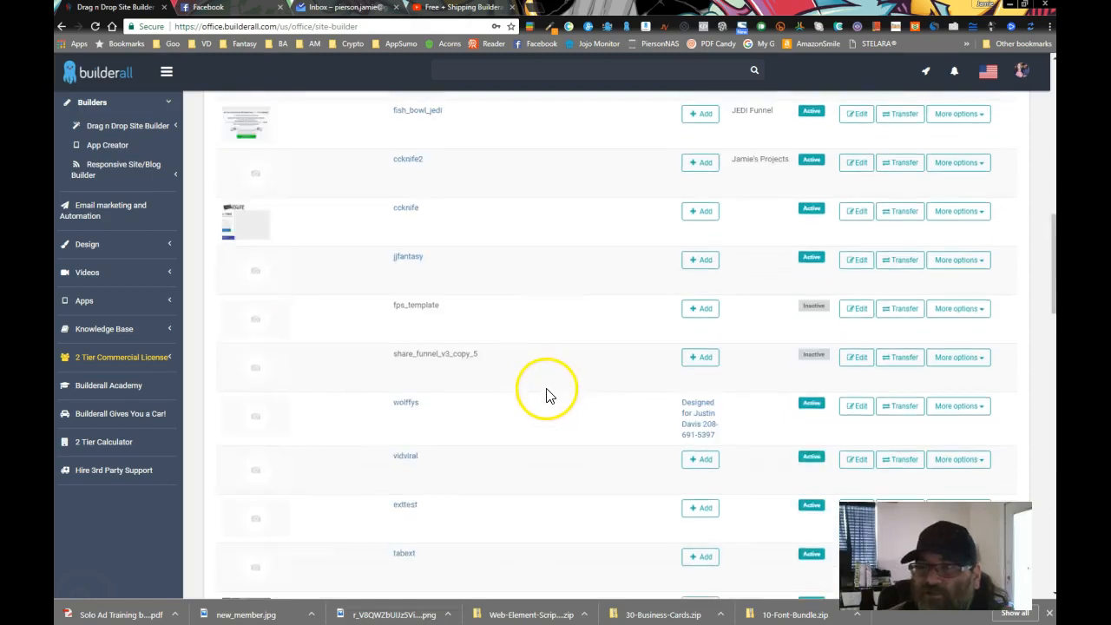
Step: Scroll to the myleadsmachine.us site and show its extra options
scroll(up, 3)
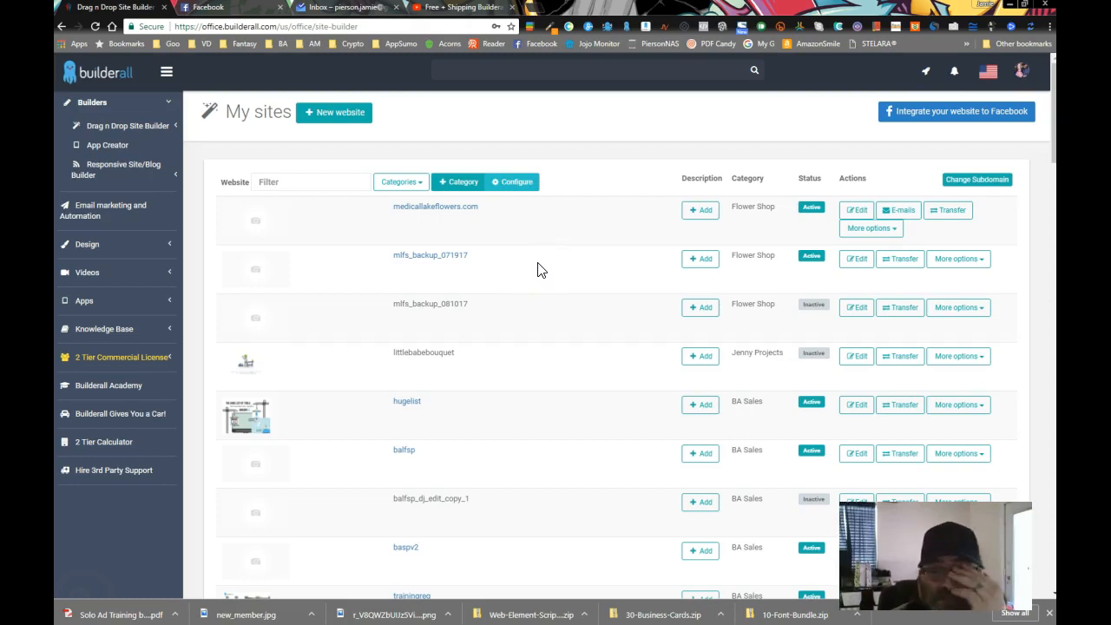
scroll(down, 3)
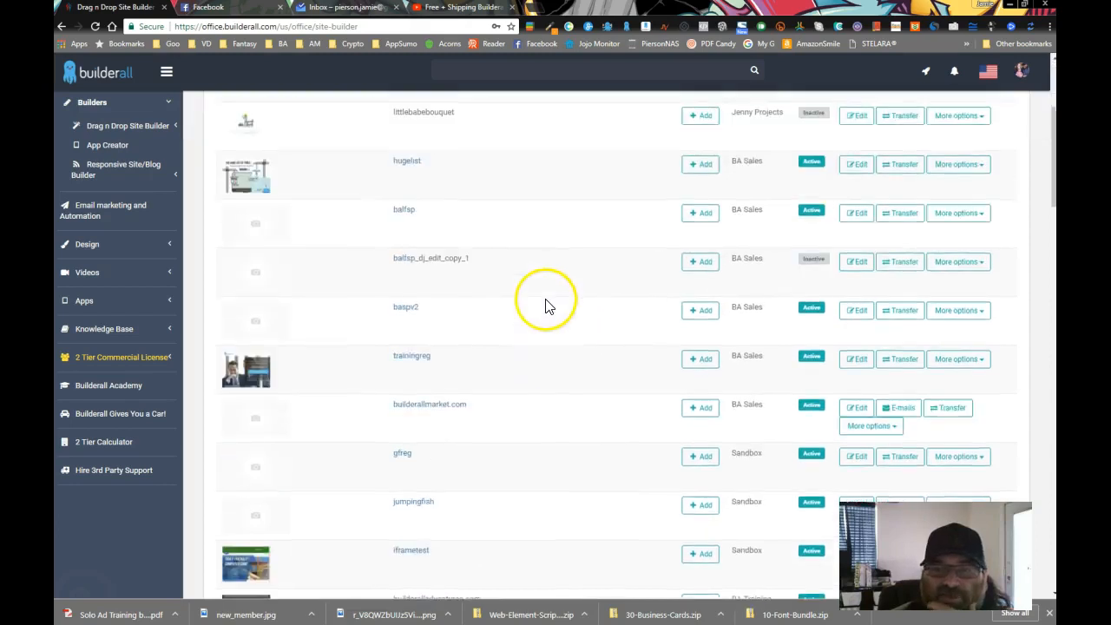
scroll(down, 3)
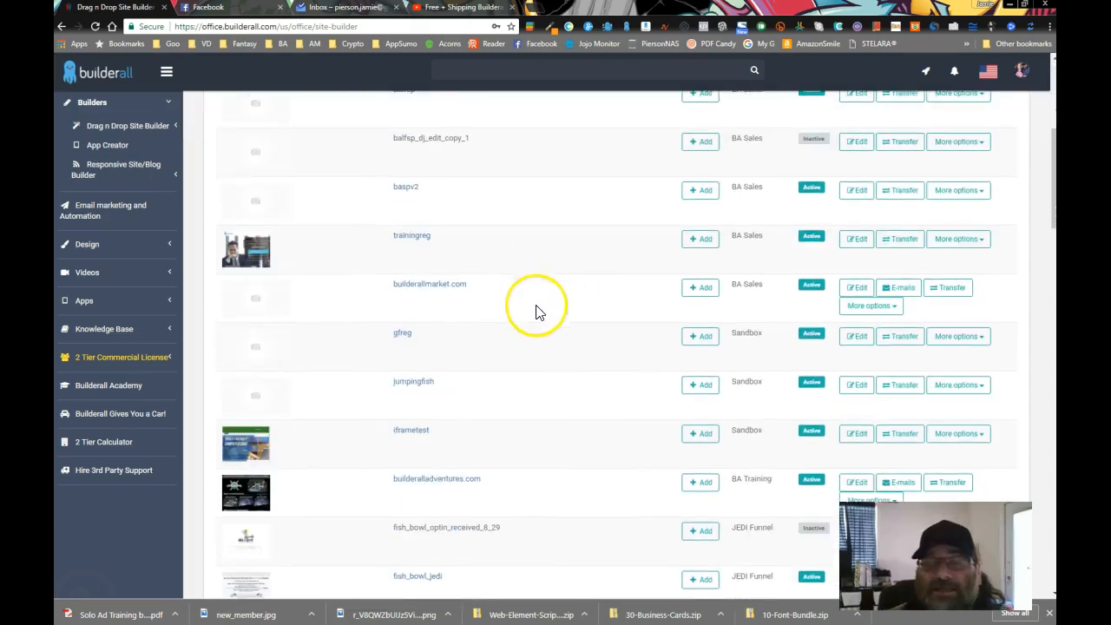
scroll(down, 3)
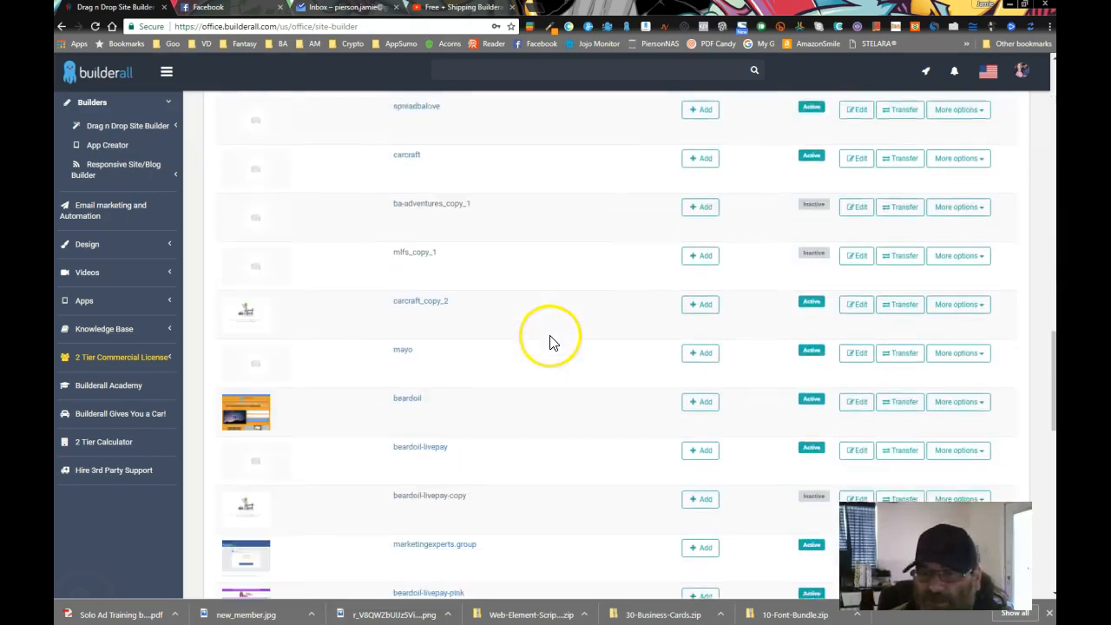
scroll(down, 3)
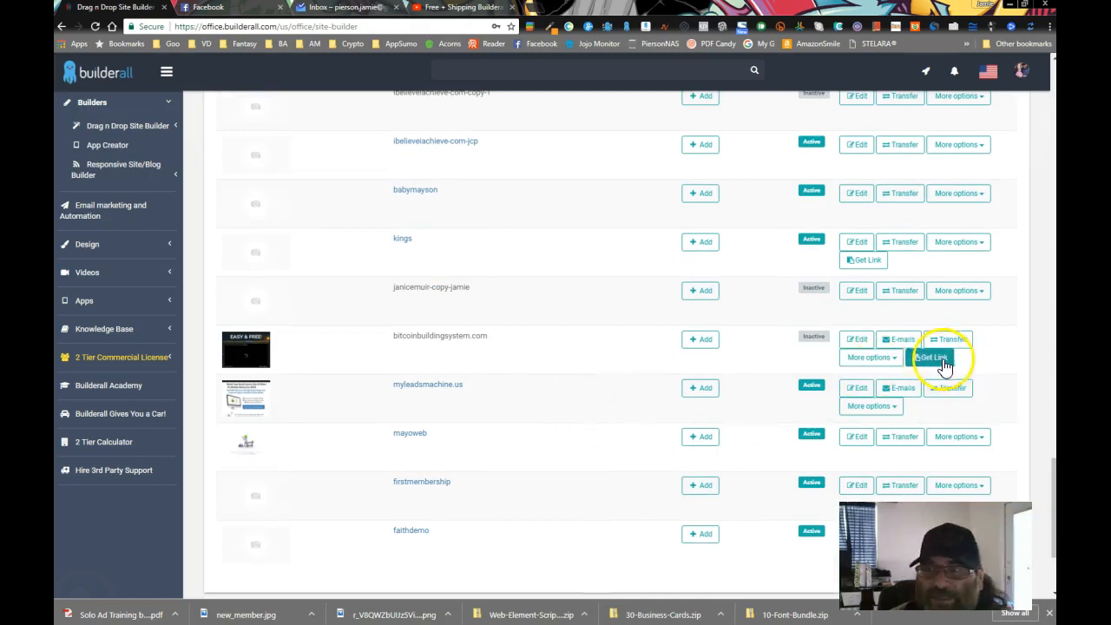
scroll(down, 3)
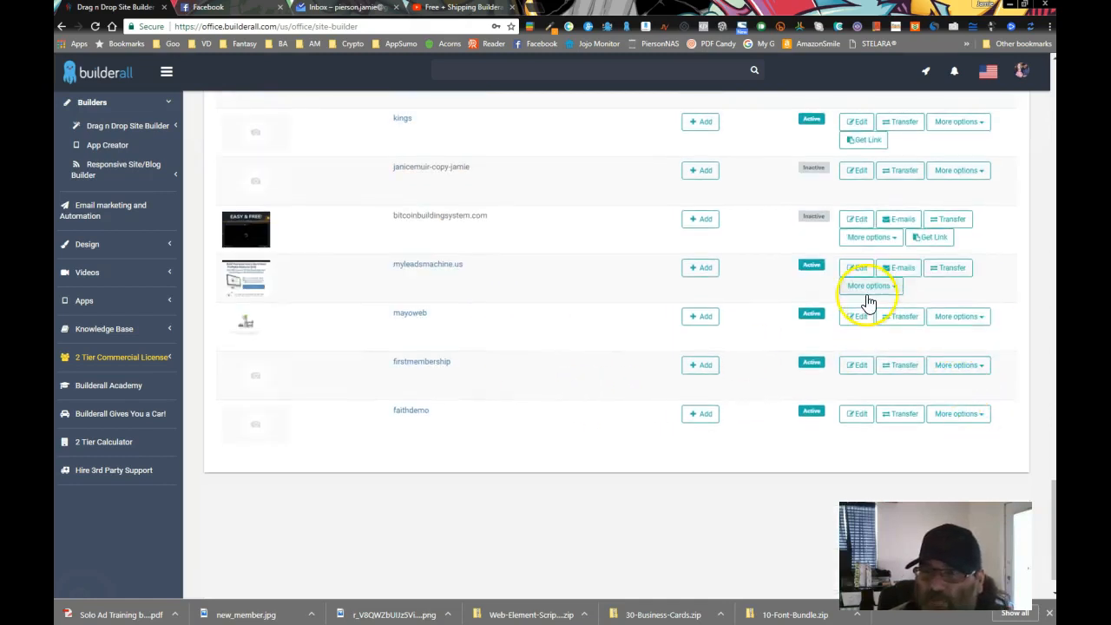
click(869, 285)
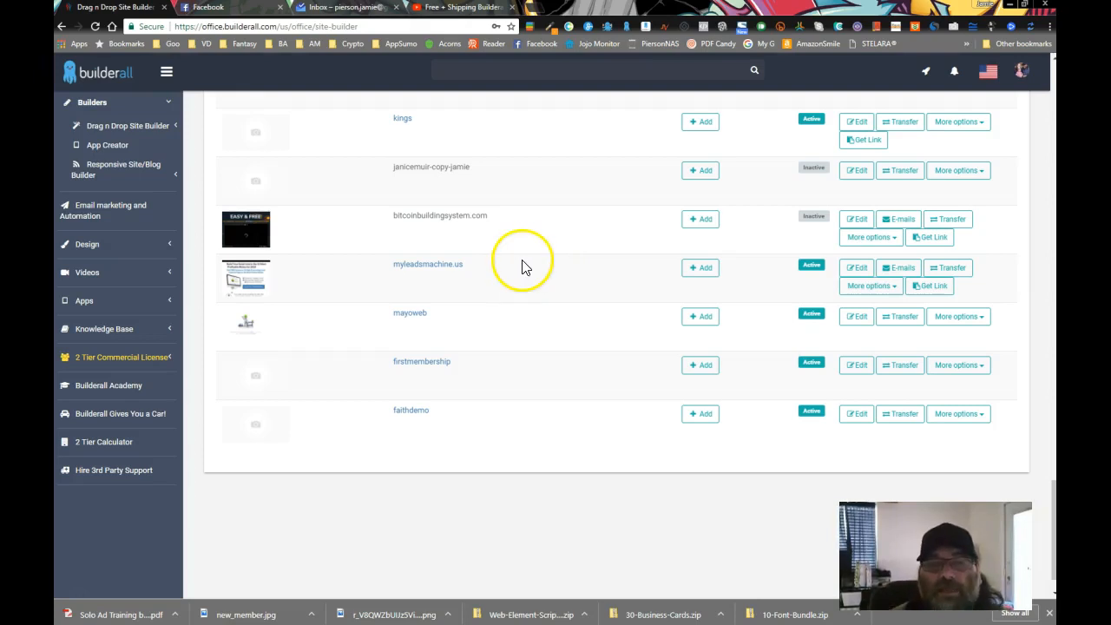
mouse_move(530, 266)
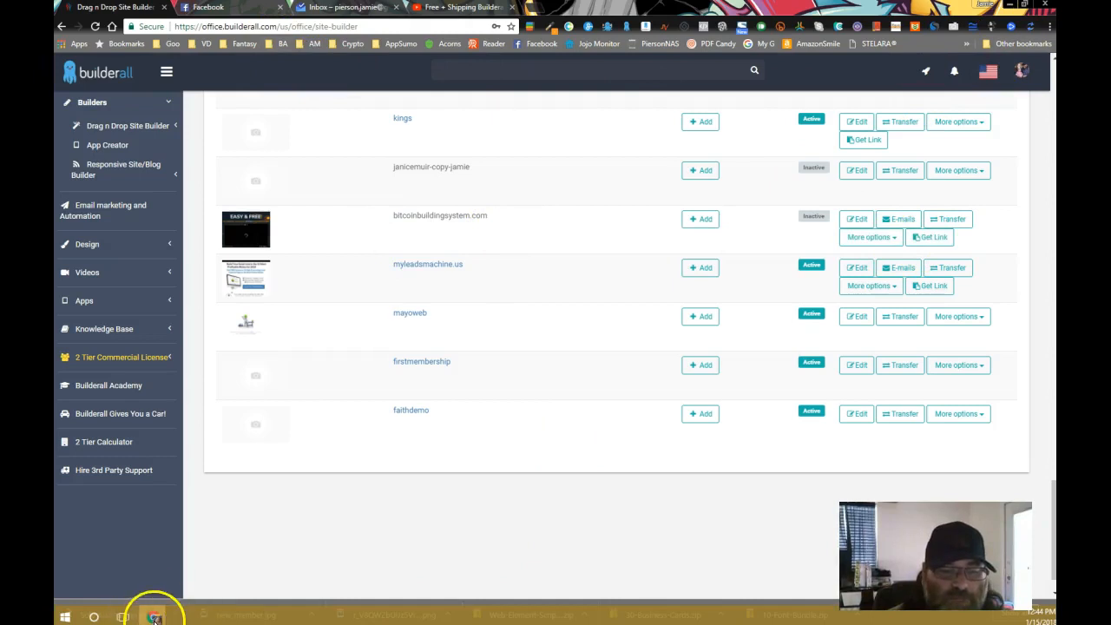
Step: Load the shared omb11.com public editor link in a new incognito window
click(155, 617)
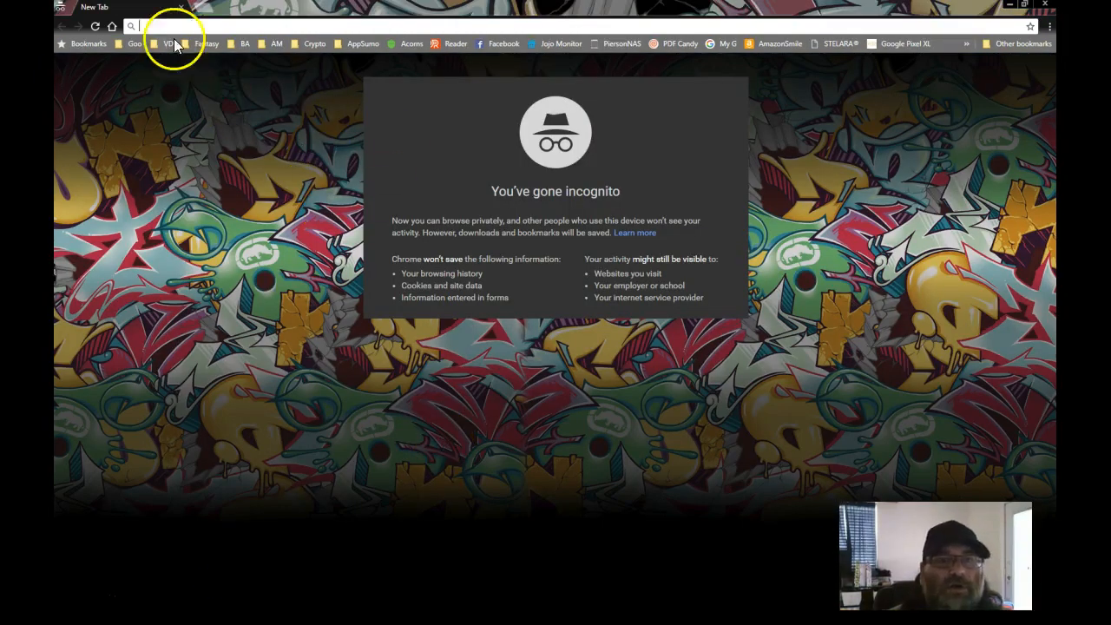
text(https://www.omb11.com/en_US/editor-html/d01667599bf5d41bb4740412ead72656/t/public/release_app/3.9)
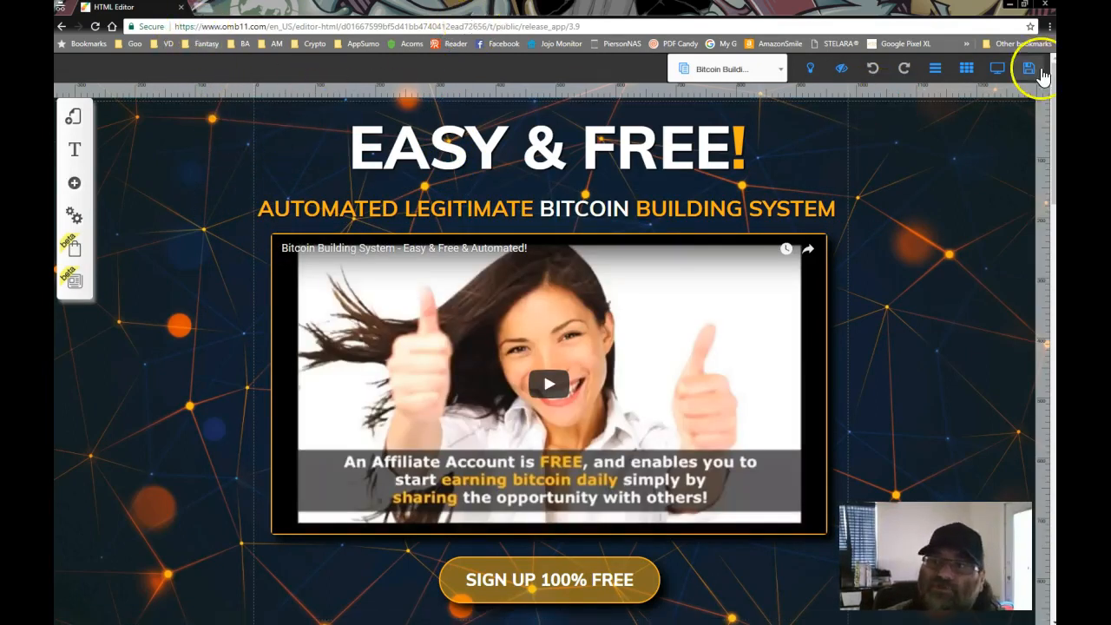
Step: Save the copied Bitcoin Building System layout, triggering the Access login dialog
click(1030, 69)
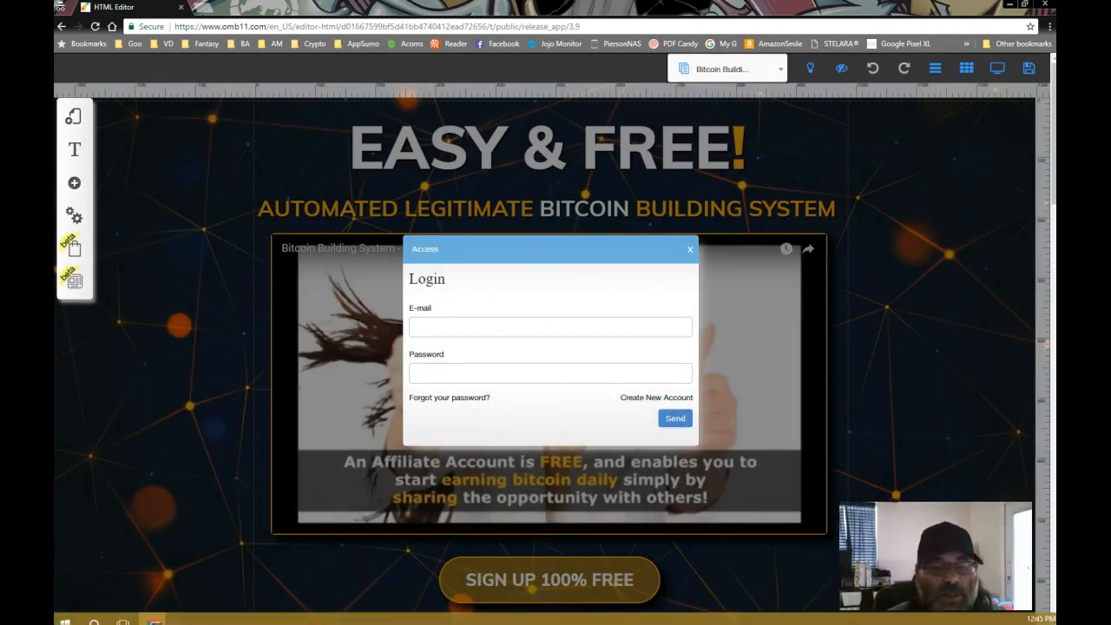
mouse_move(594, 311)
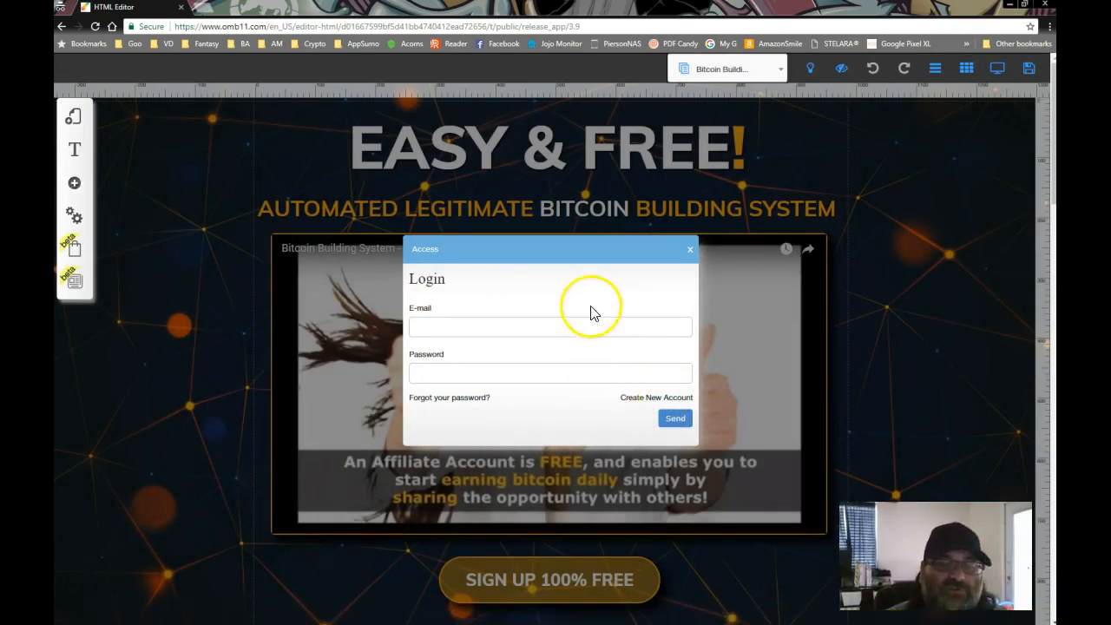
mouse_move(543, 306)
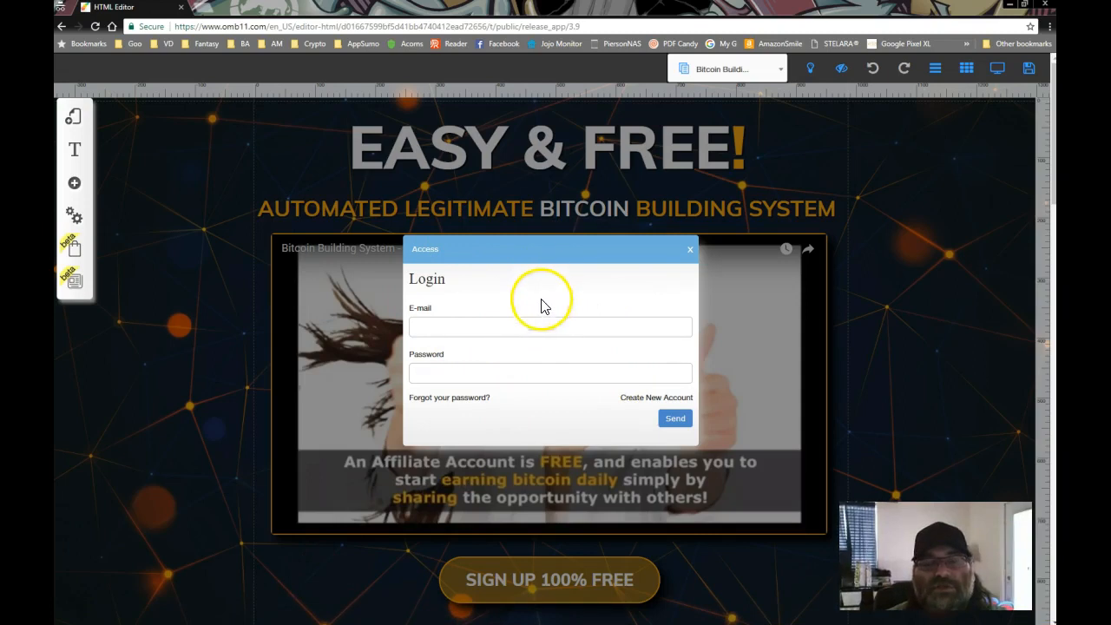
mouse_move(530, 302)
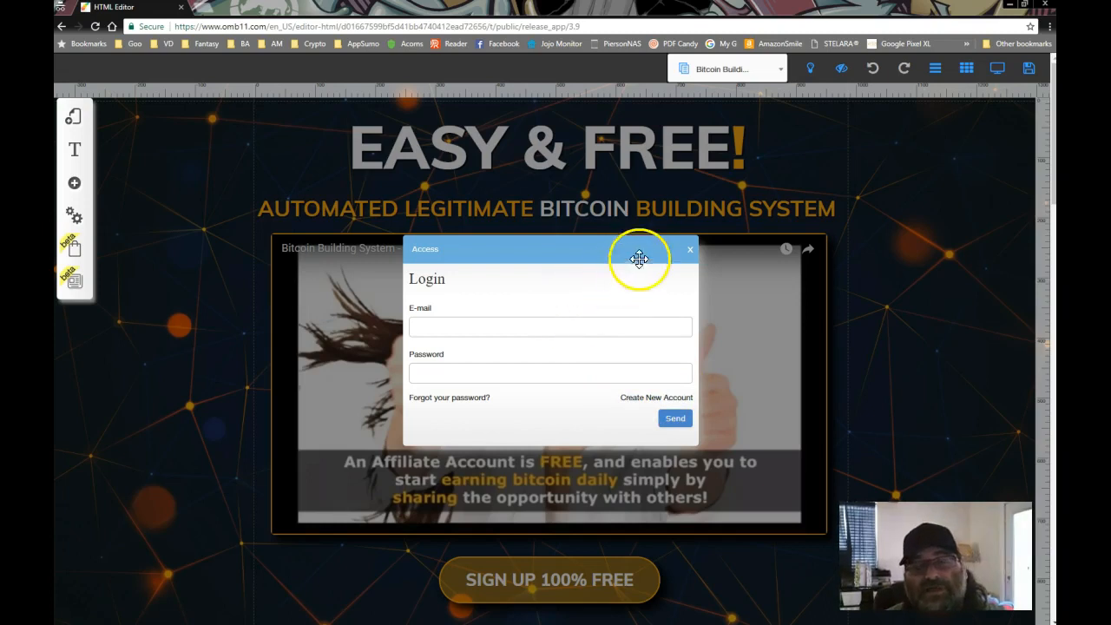
Step: Close the login dialog, scroll through the copied page, then close the editor
click(690, 250)
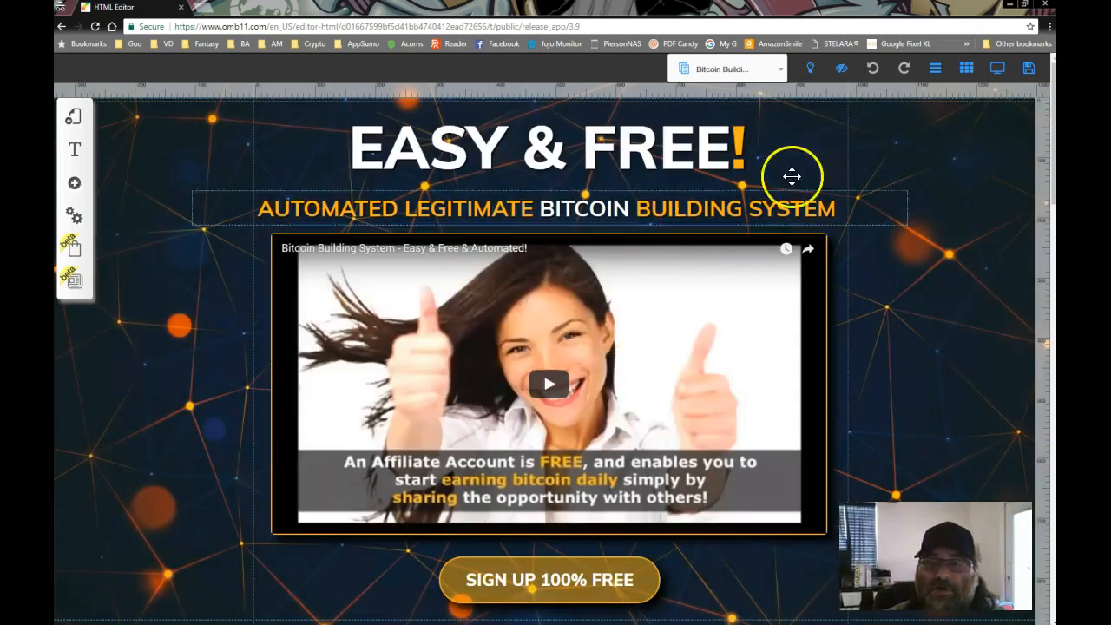
scroll(down, 3)
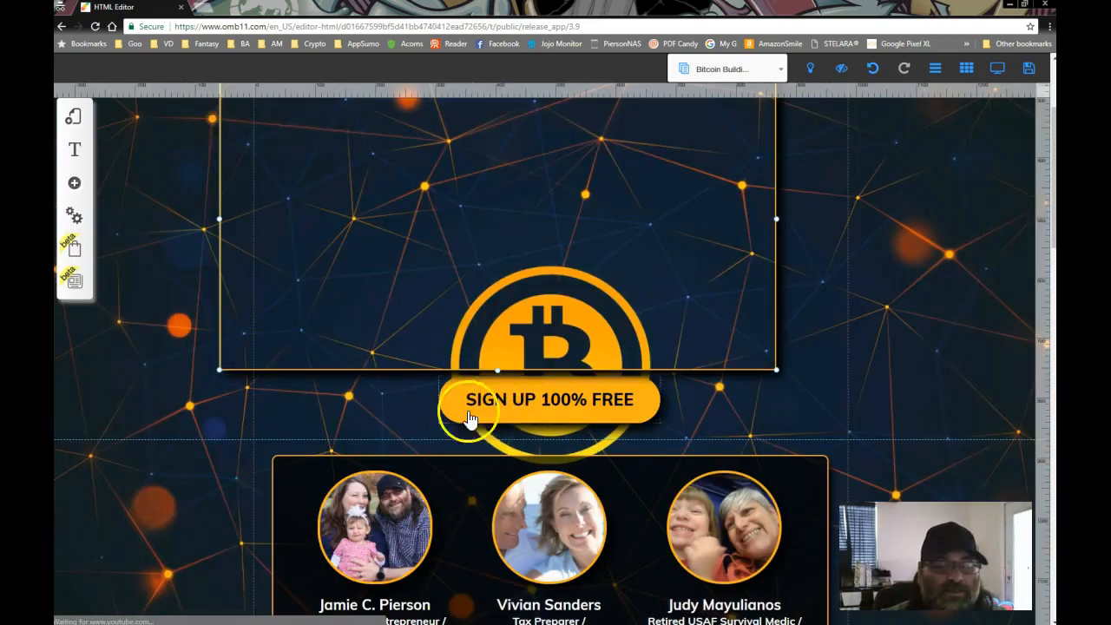
scroll(down, 3)
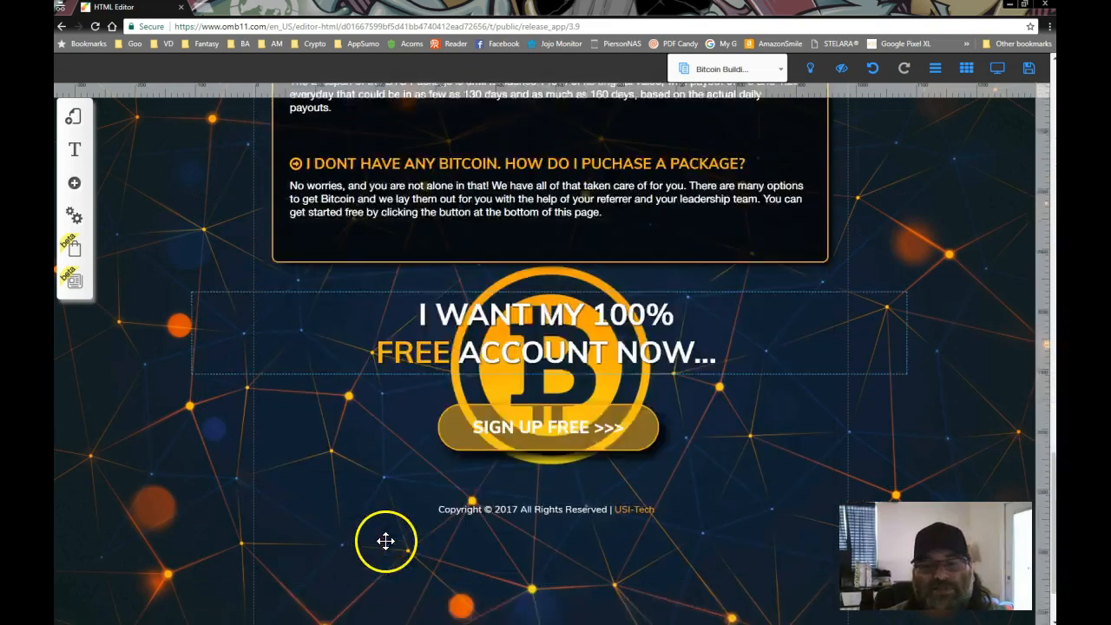
scroll(down, 3)
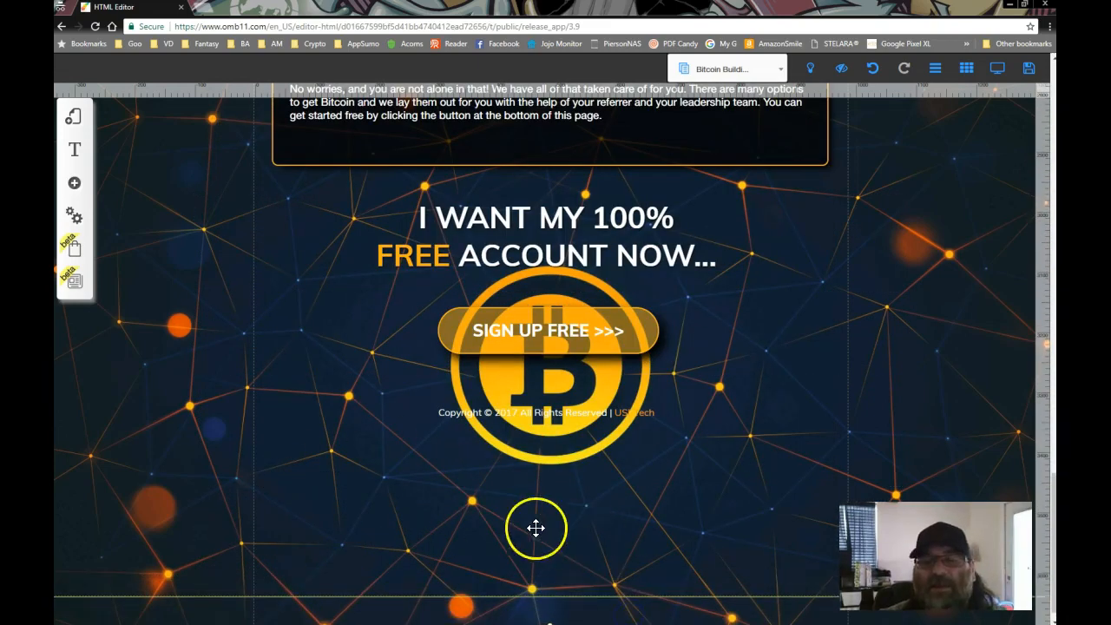
scroll(down, 3)
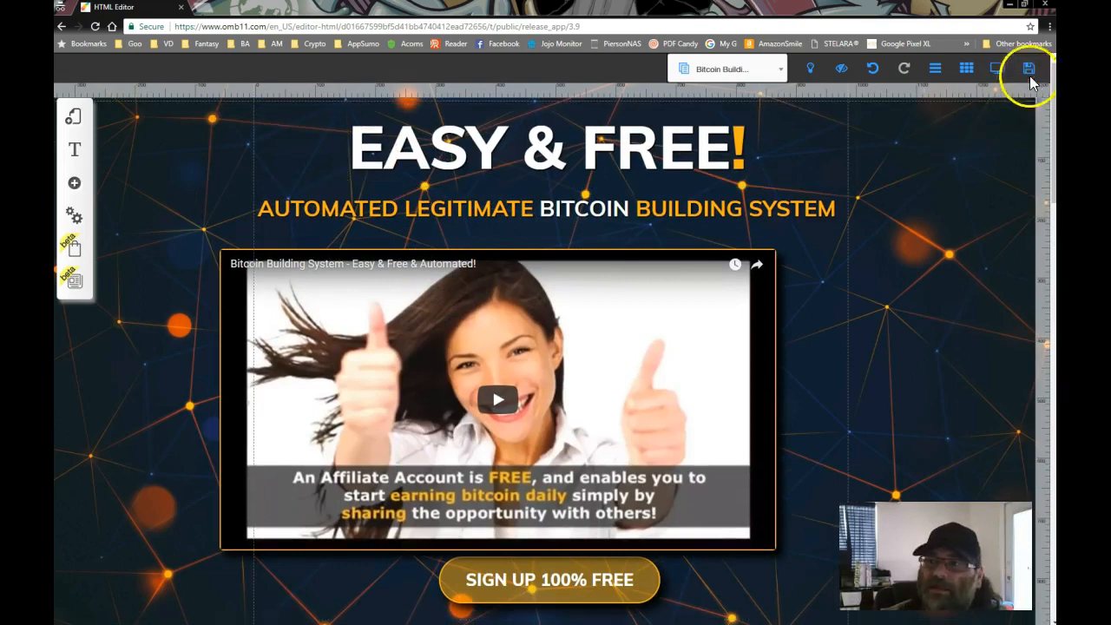
click(1028, 68)
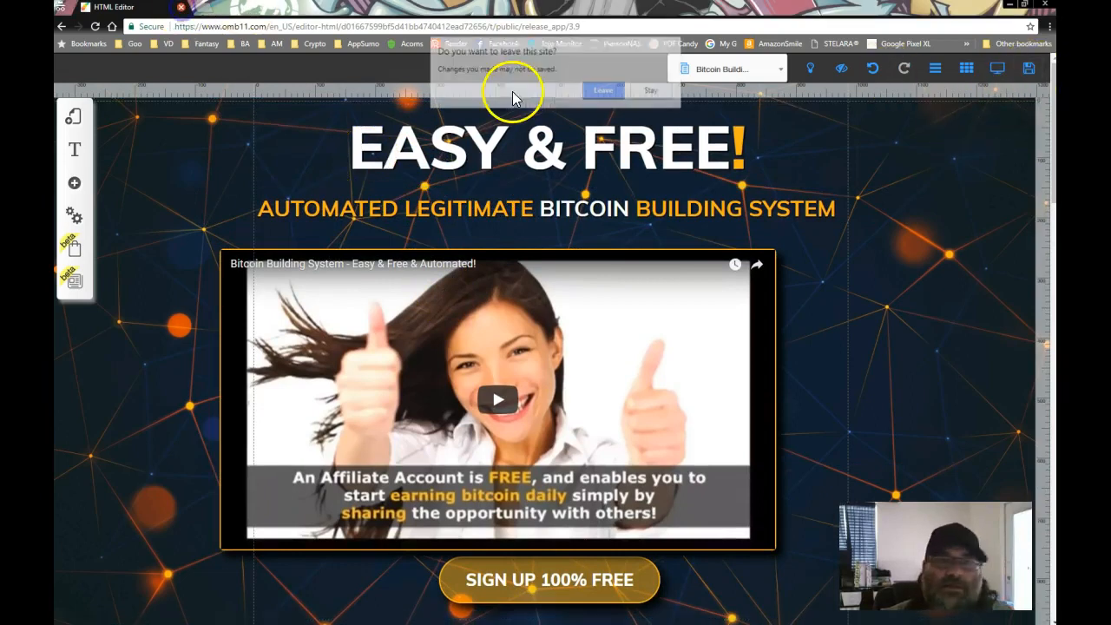
Step: Leave the editor without saving and return to the My sites list
click(603, 90)
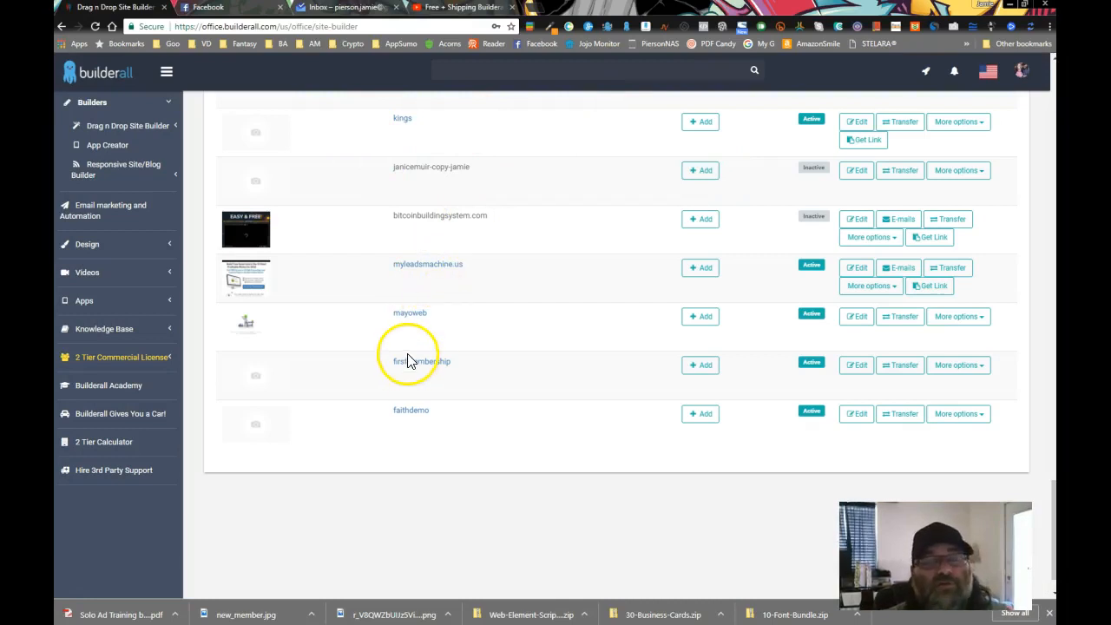
mouse_move(467, 369)
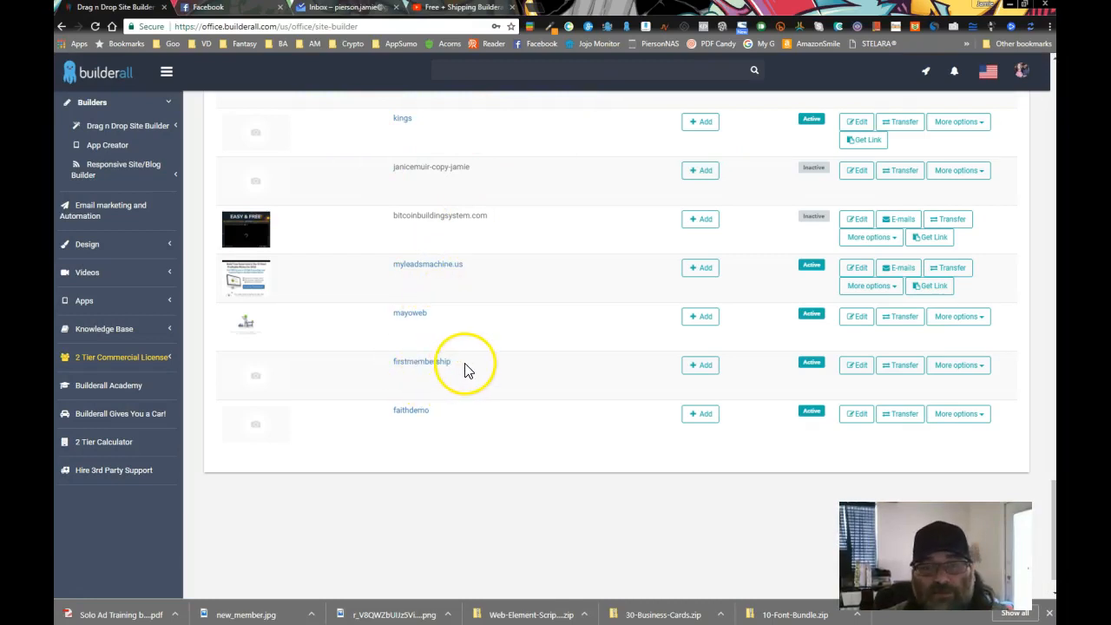
mouse_move(437, 329)
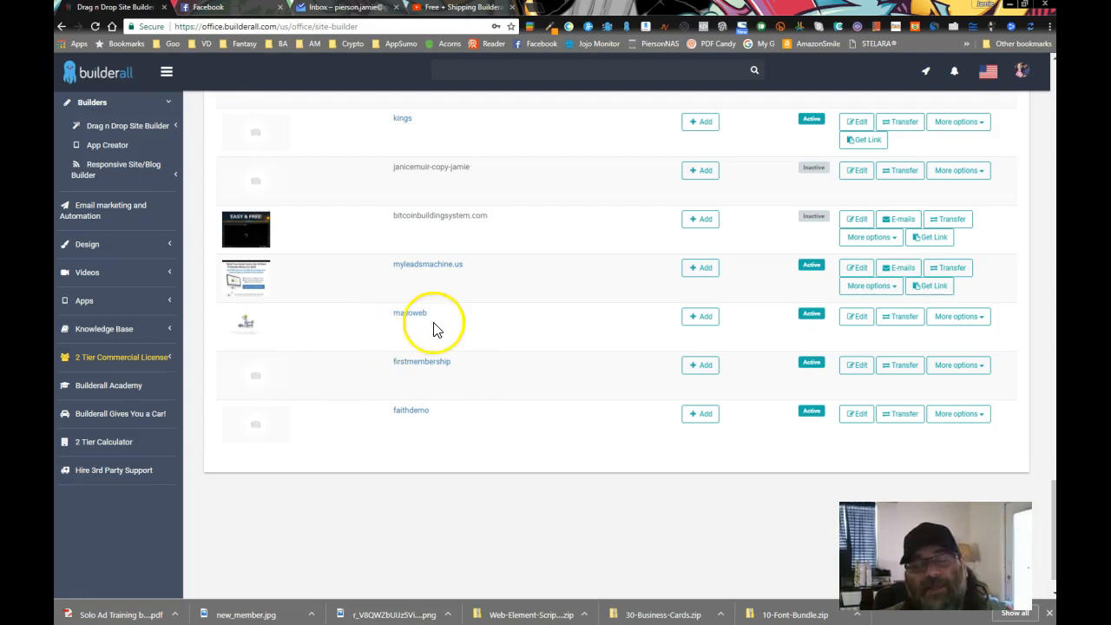
mouse_move(647, 359)
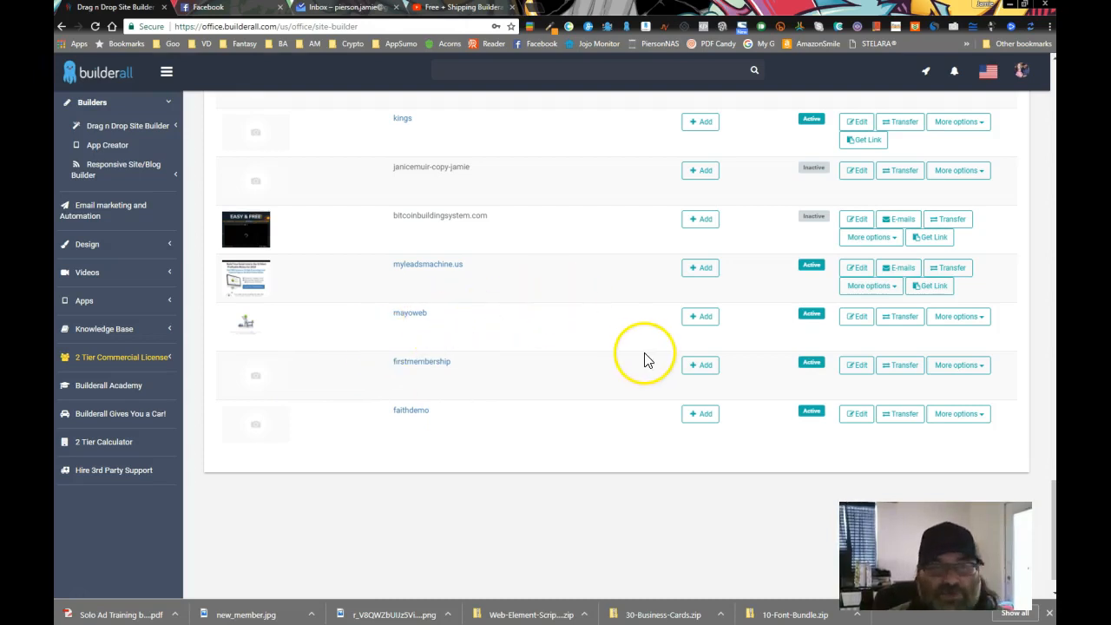
mouse_move(948, 219)
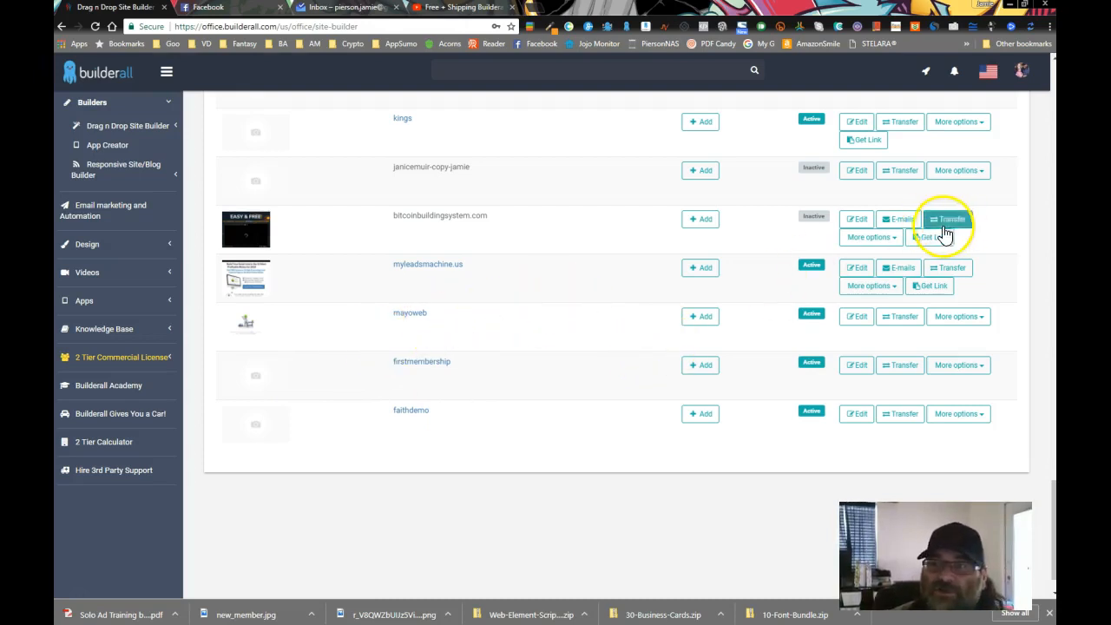
click(959, 170)
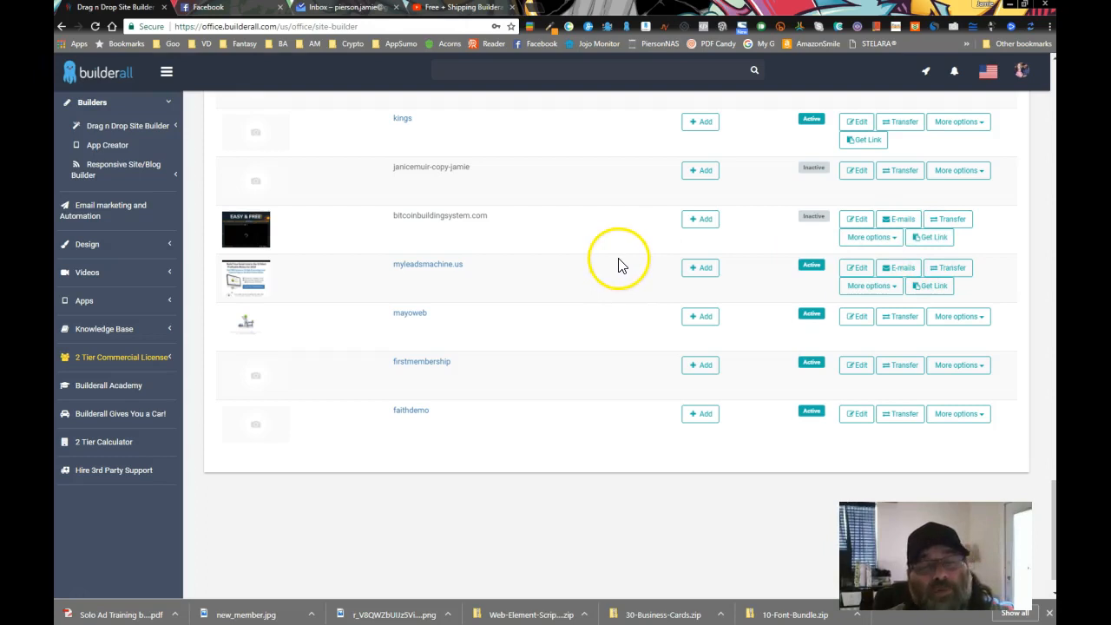
mouse_move(587, 268)
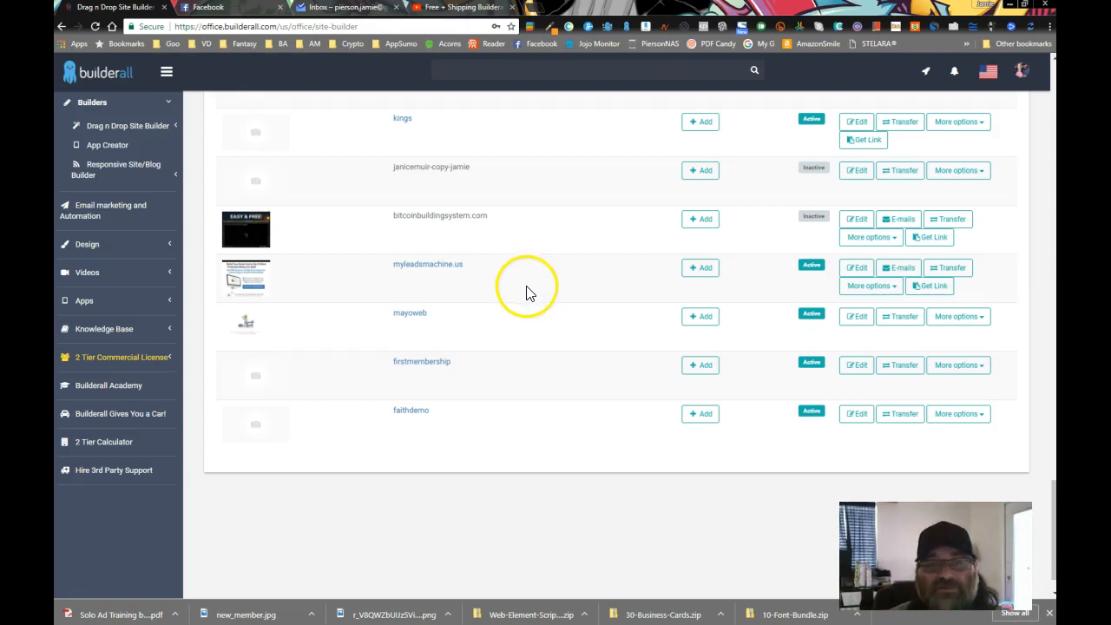
mouse_move(476, 263)
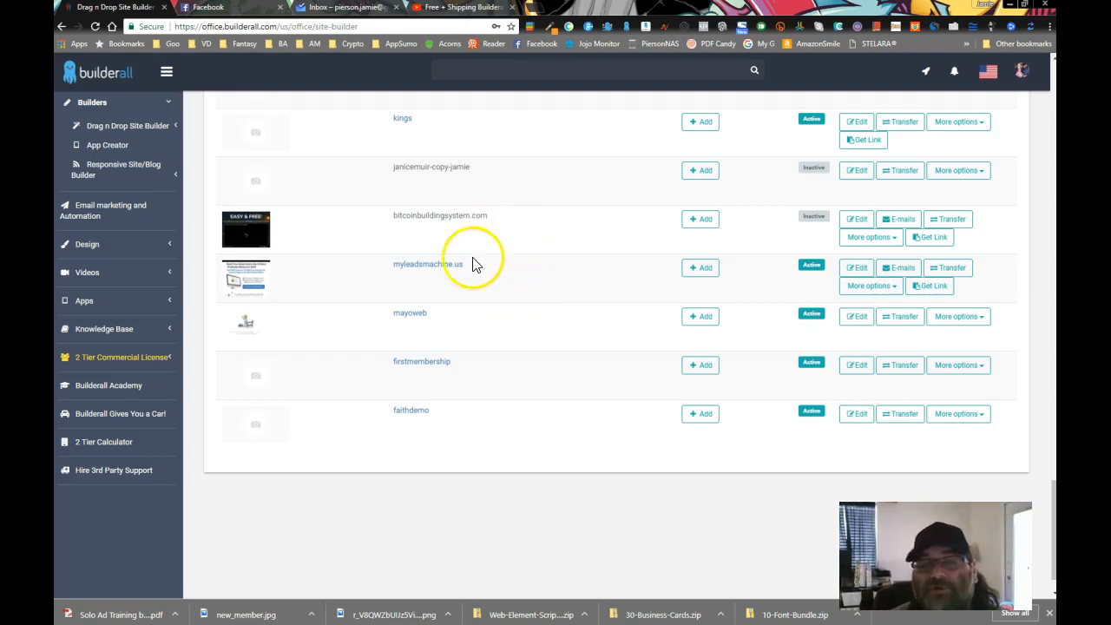